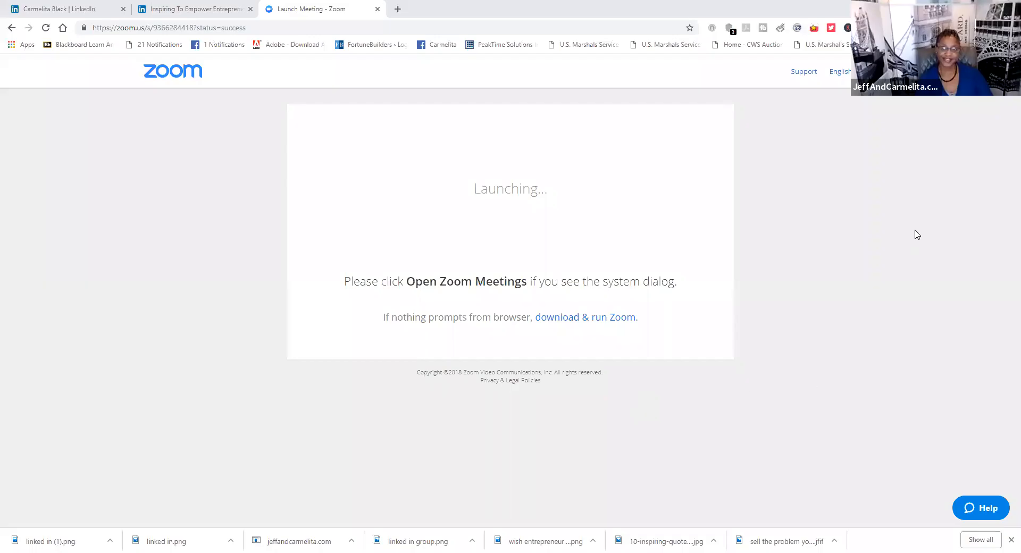
pyautogui.moveTo(933, 155)
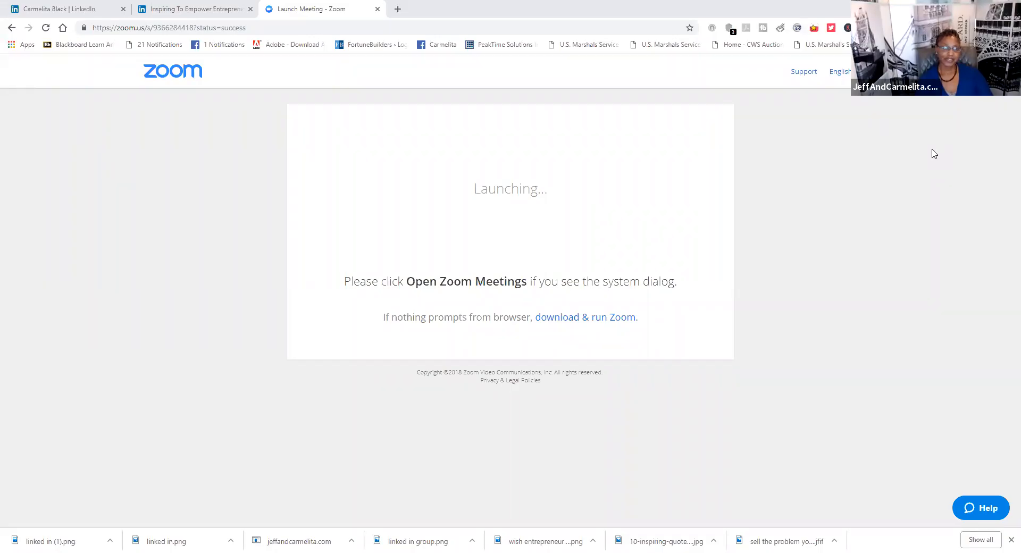
pyautogui.moveTo(120, 258)
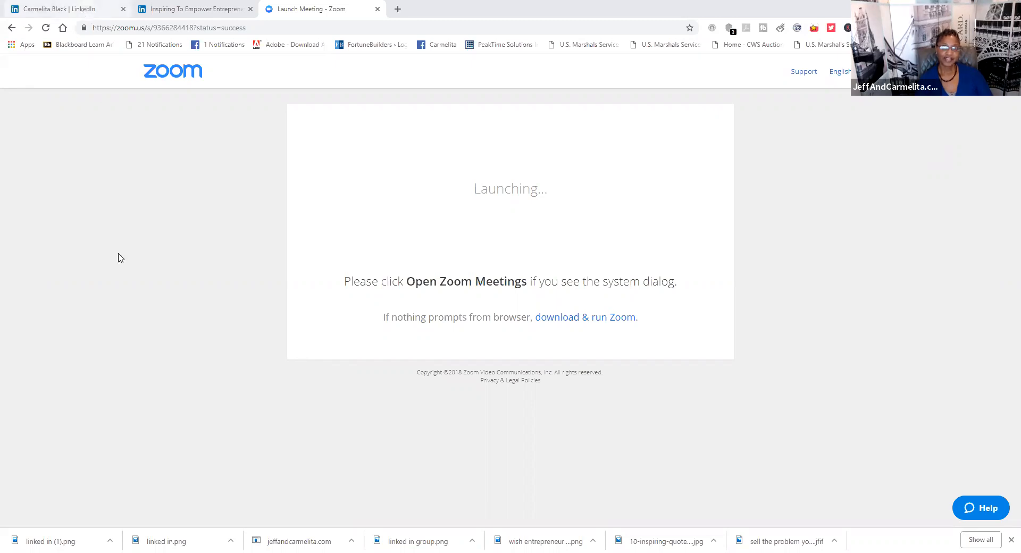
pyautogui.click(65, 9)
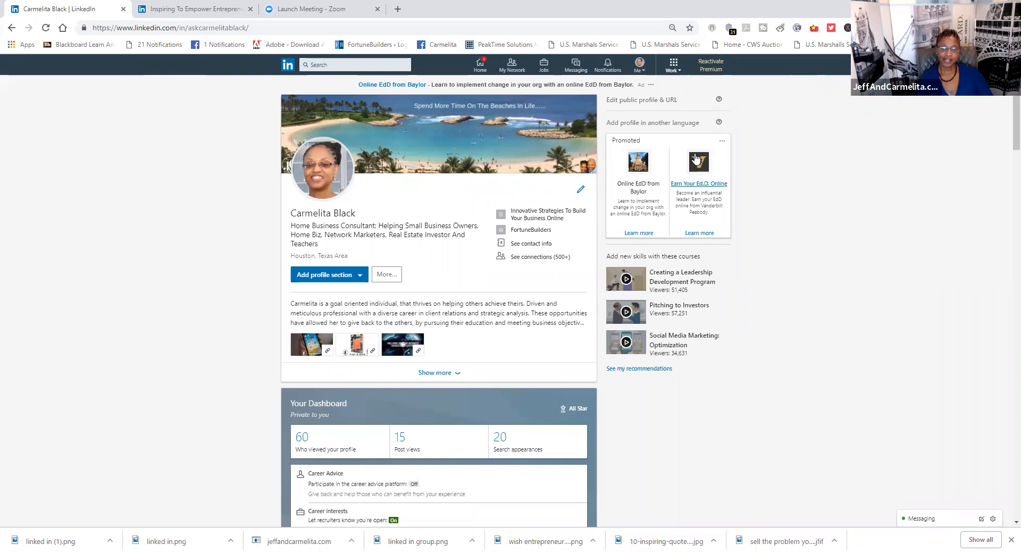
pyautogui.moveTo(6, 307)
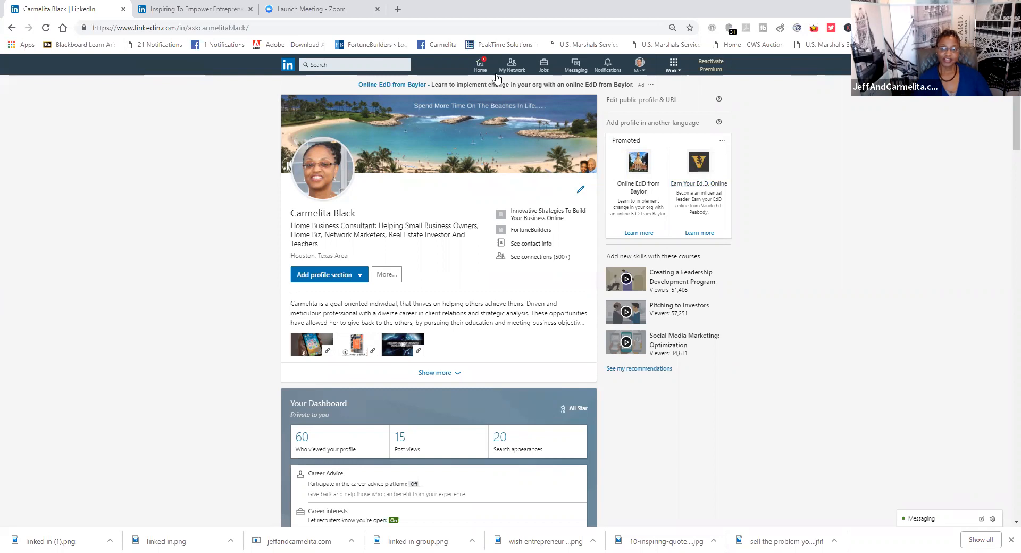
# Show the Work panel listing other LinkedIn products and business services.
pyautogui.click(675, 65)
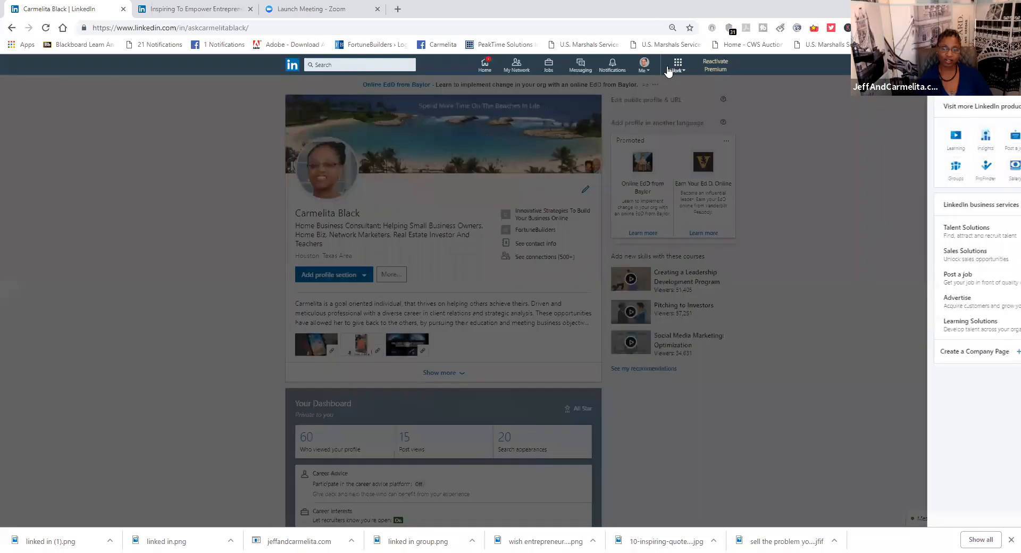
# Go to Your Groups and browse the list down to the owned Inspiring To Empower Entrepreneurs group.
pyautogui.click(954, 171)
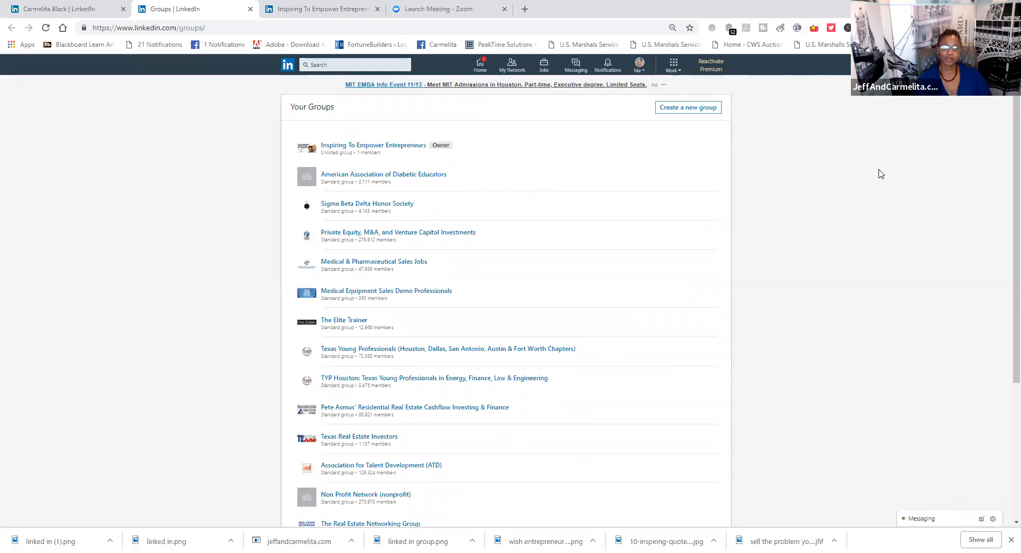
pyautogui.scroll(-3)
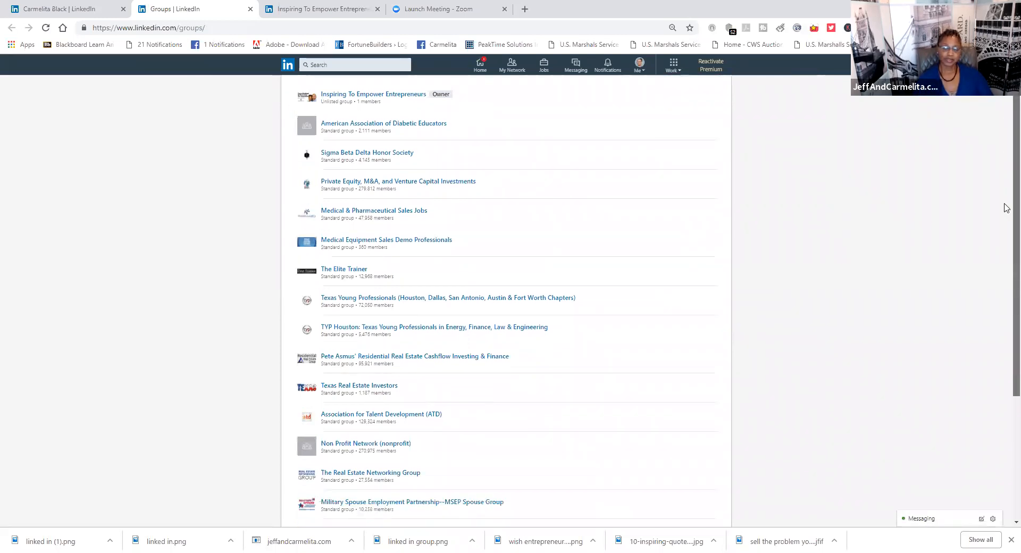
pyautogui.scroll(-3)
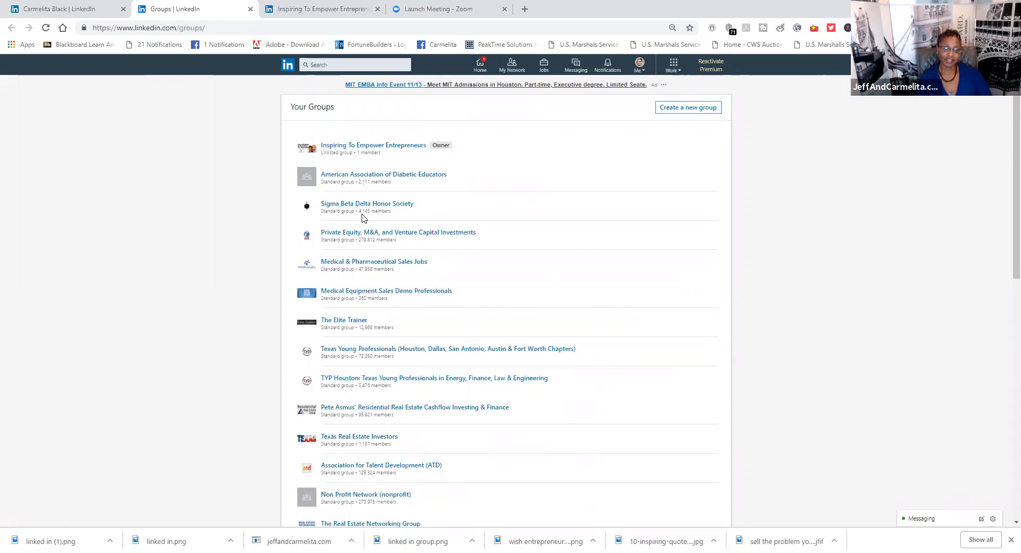
pyautogui.moveTo(361, 248)
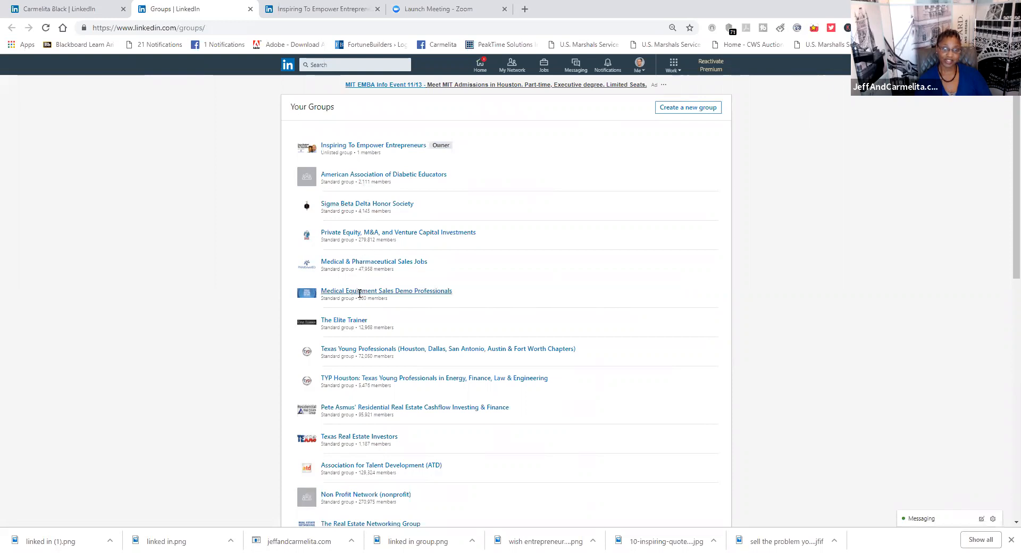
pyautogui.moveTo(361, 338)
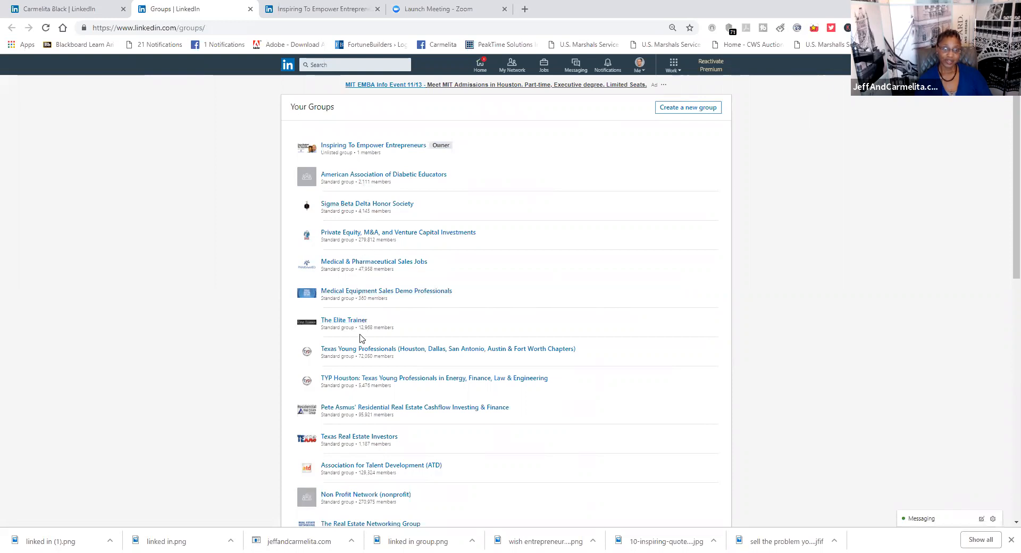
pyautogui.moveTo(657, 311)
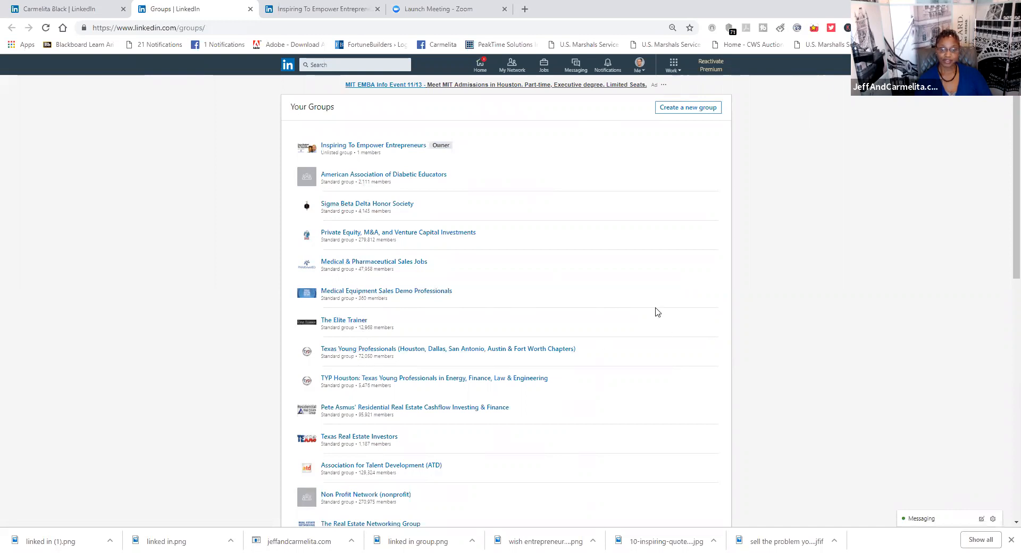
pyautogui.moveTo(654, 248)
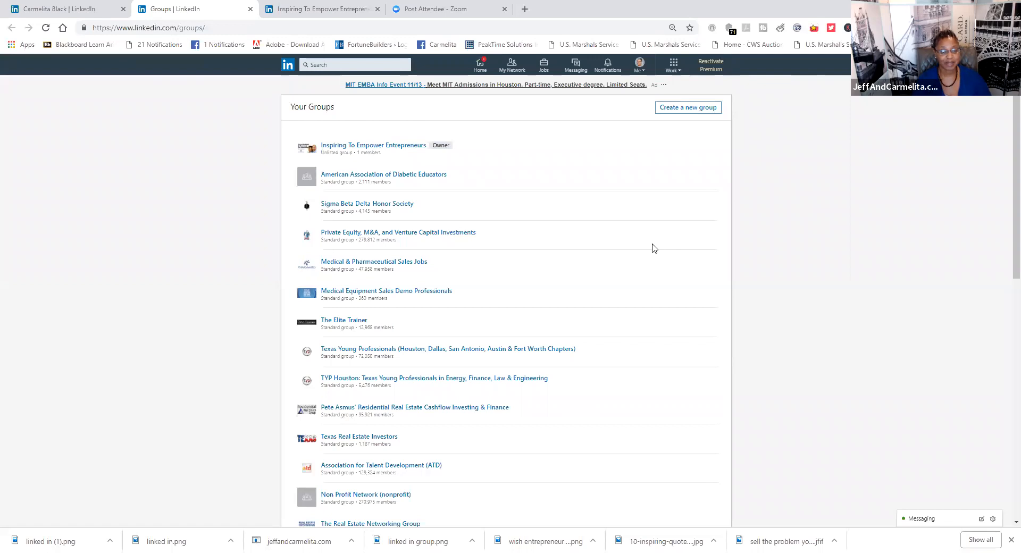
pyautogui.moveTo(650, 248)
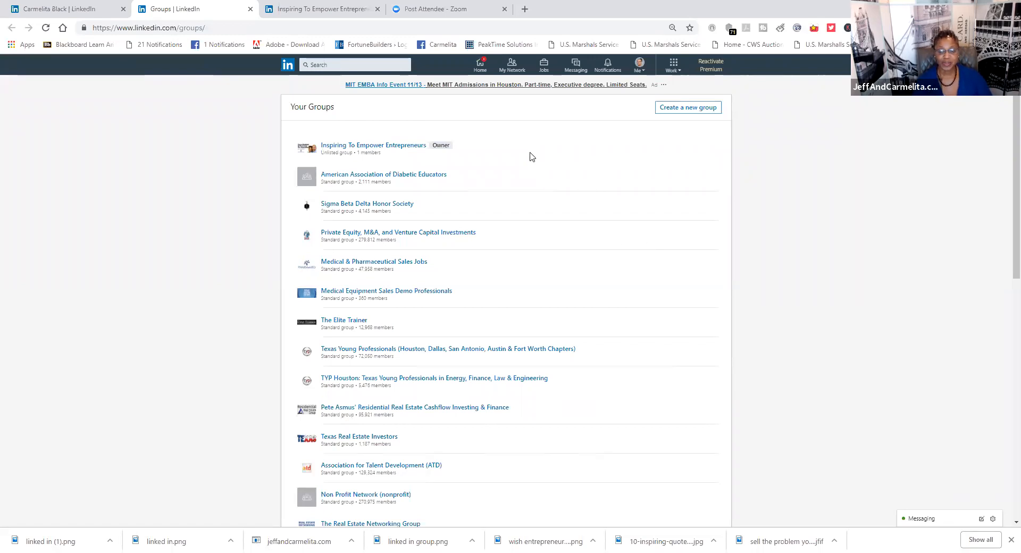
pyautogui.moveTo(416, 187)
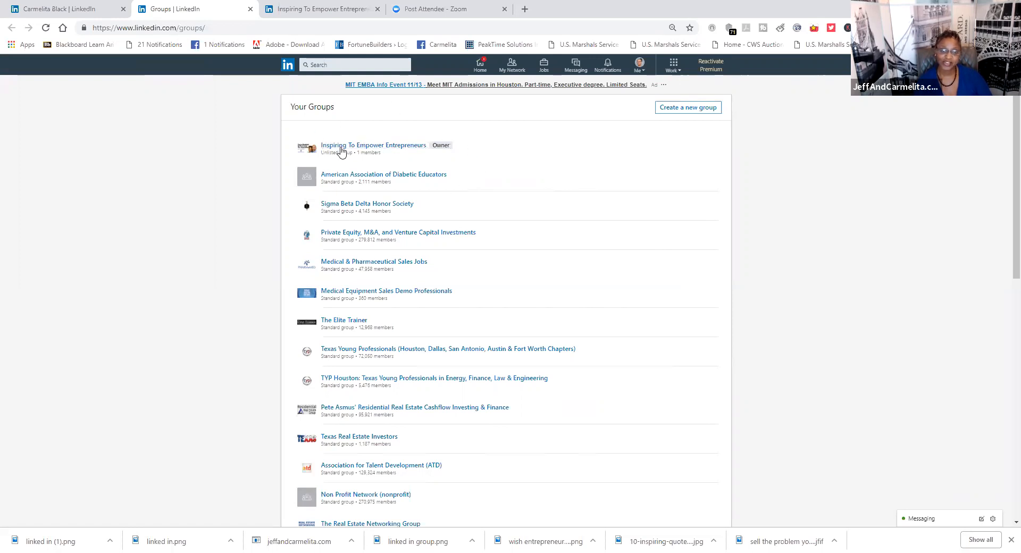
pyautogui.moveTo(432, 169)
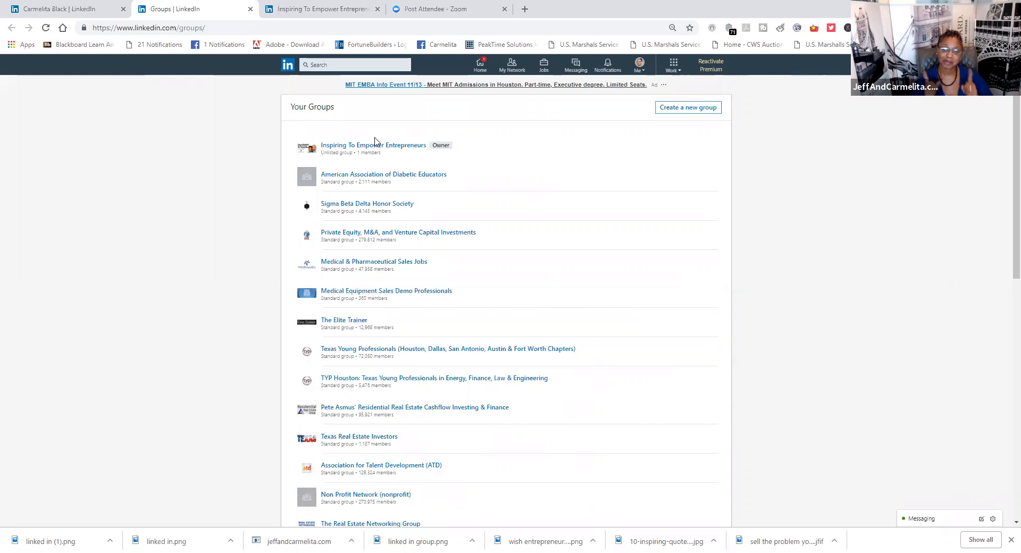
pyautogui.moveTo(307, 175)
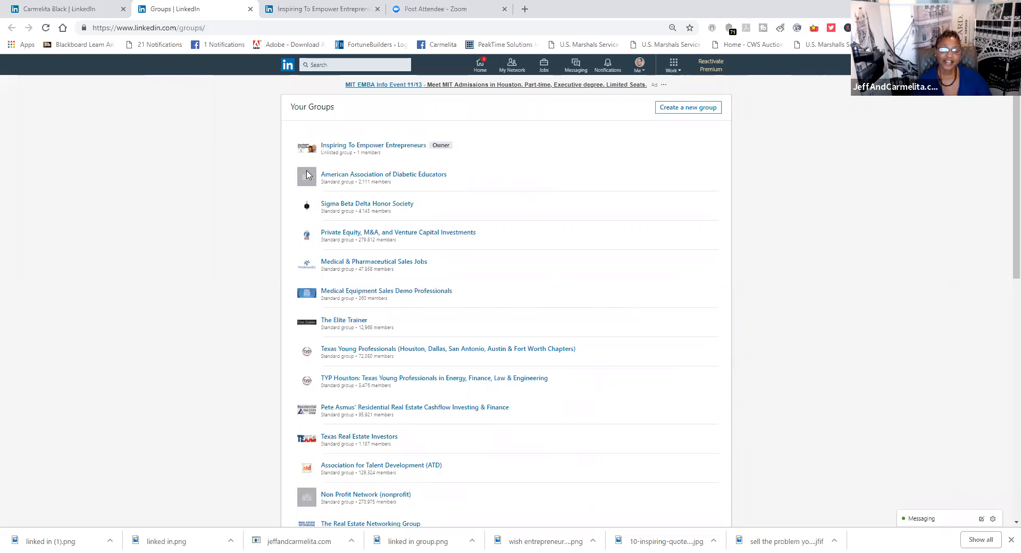
pyautogui.moveTo(373, 144)
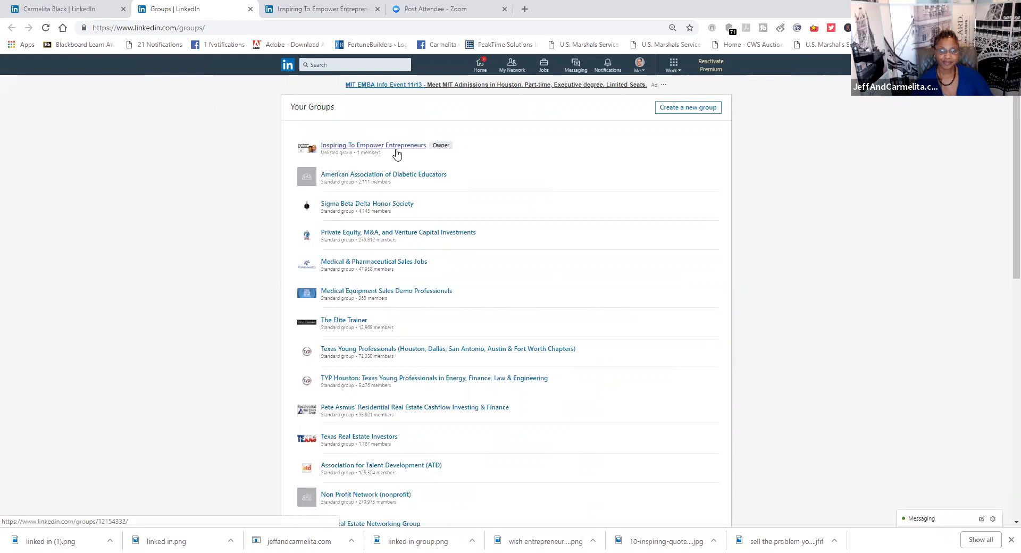
pyautogui.moveTo(362, 163)
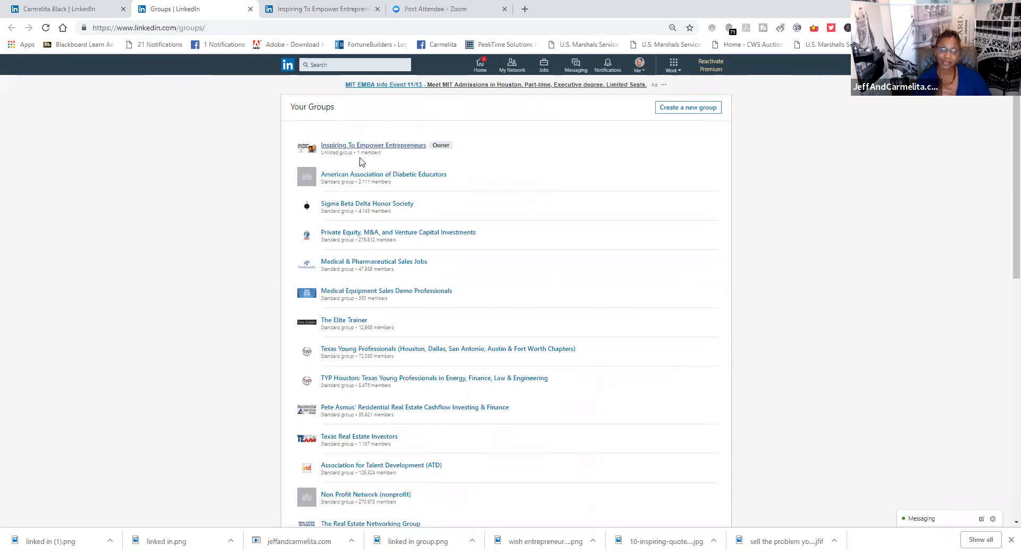
pyautogui.moveTo(319, 169)
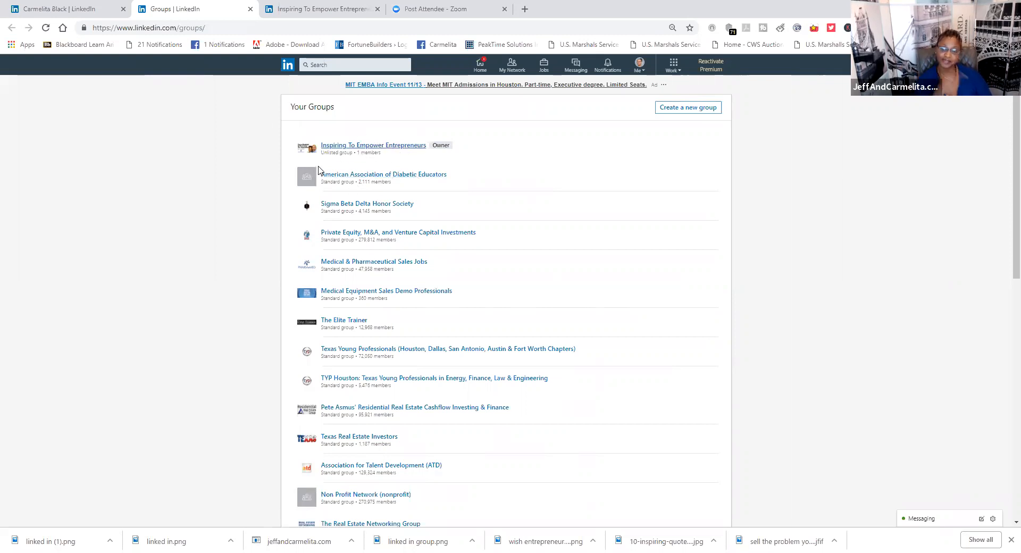
pyautogui.moveTo(323, 141)
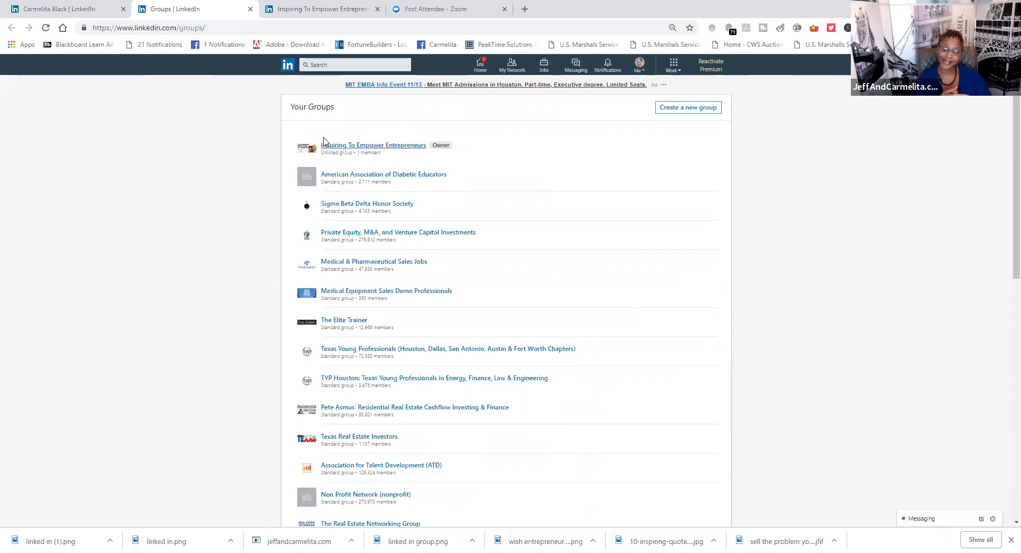
pyautogui.moveTo(544, 156)
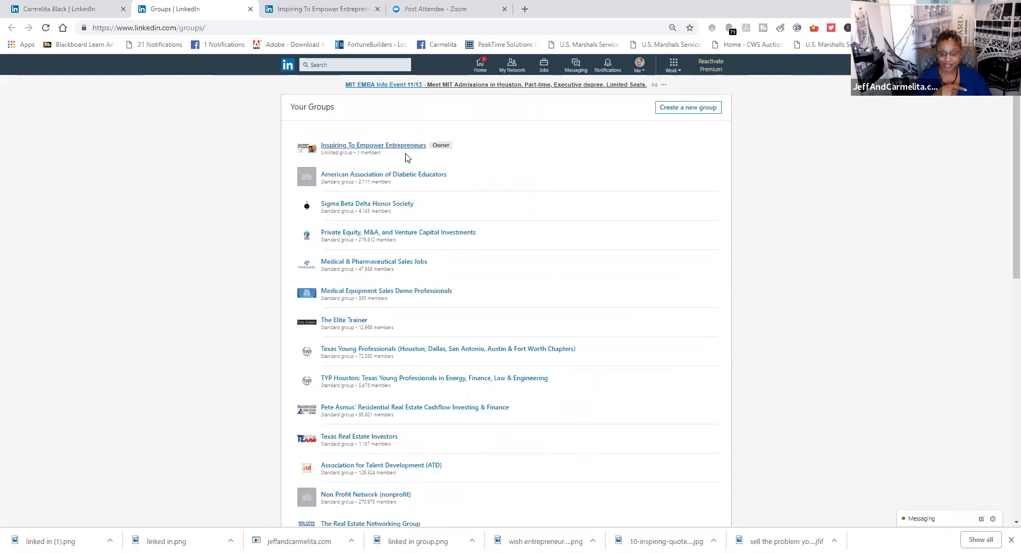
pyautogui.moveTo(658, 121)
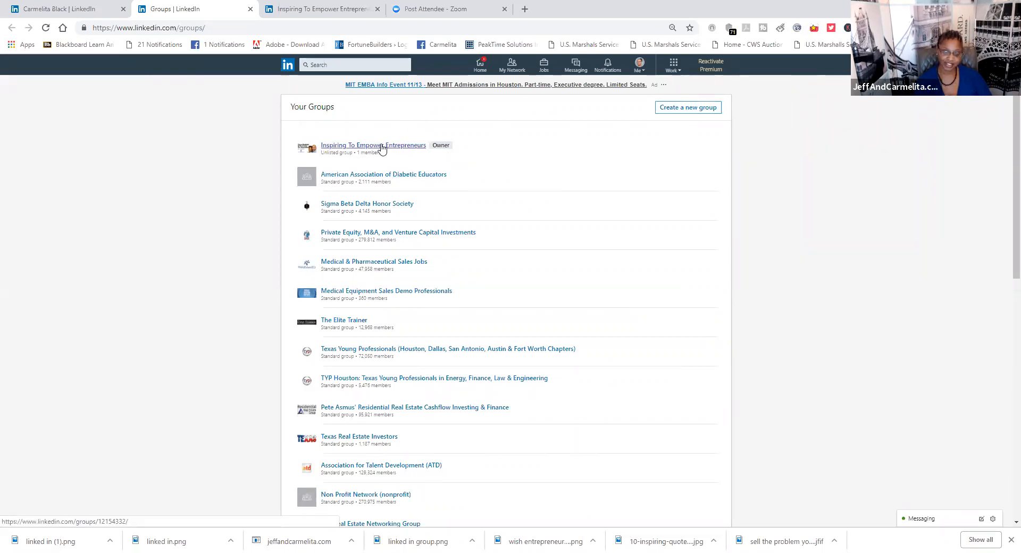
pyautogui.click(373, 145)
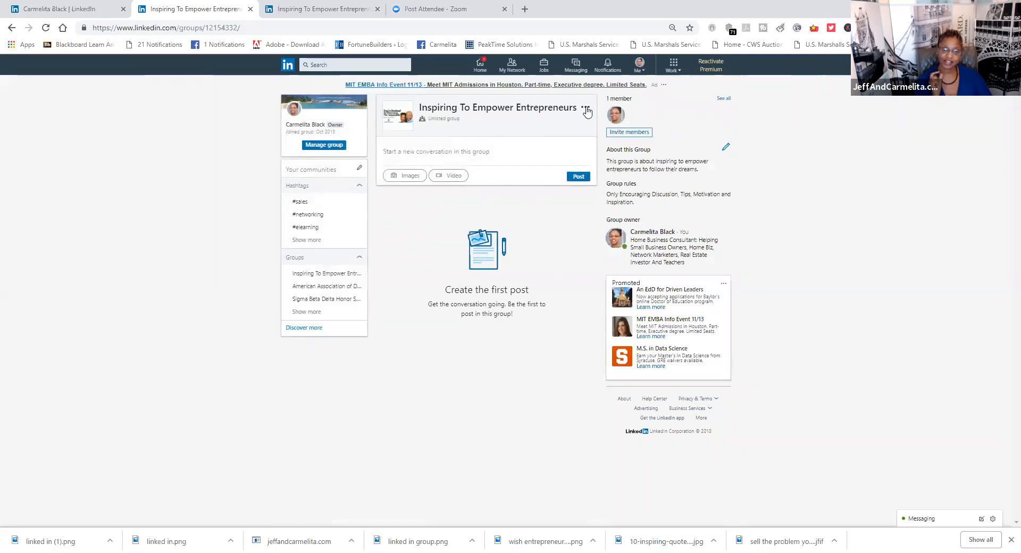
pyautogui.click(585, 107)
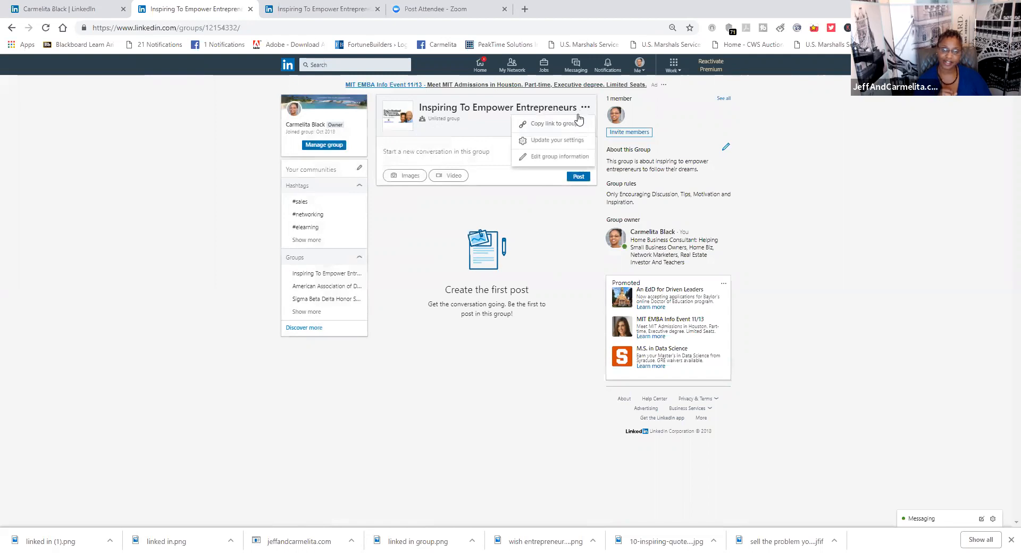
pyautogui.moveTo(544, 129)
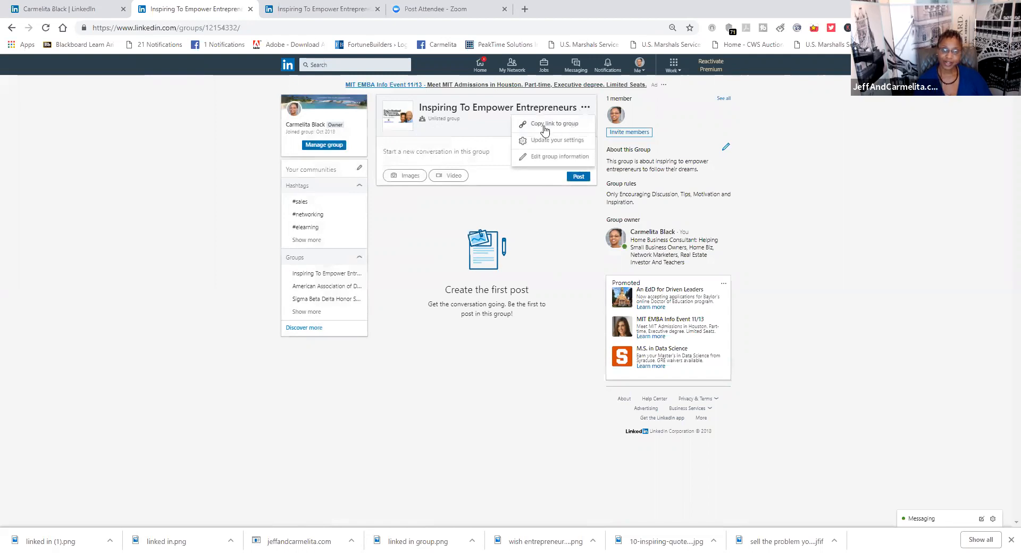
pyautogui.click(554, 123)
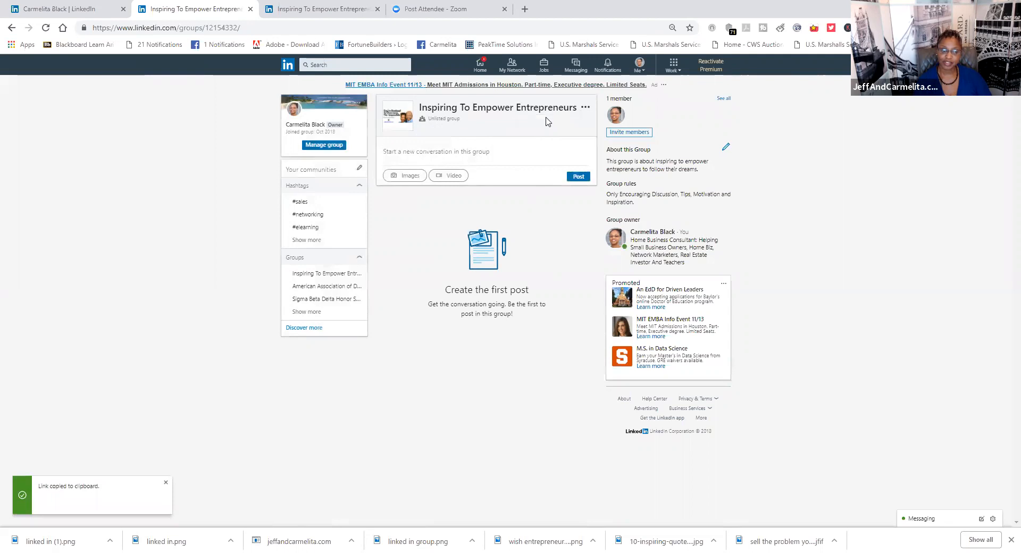
pyautogui.moveTo(563, 129)
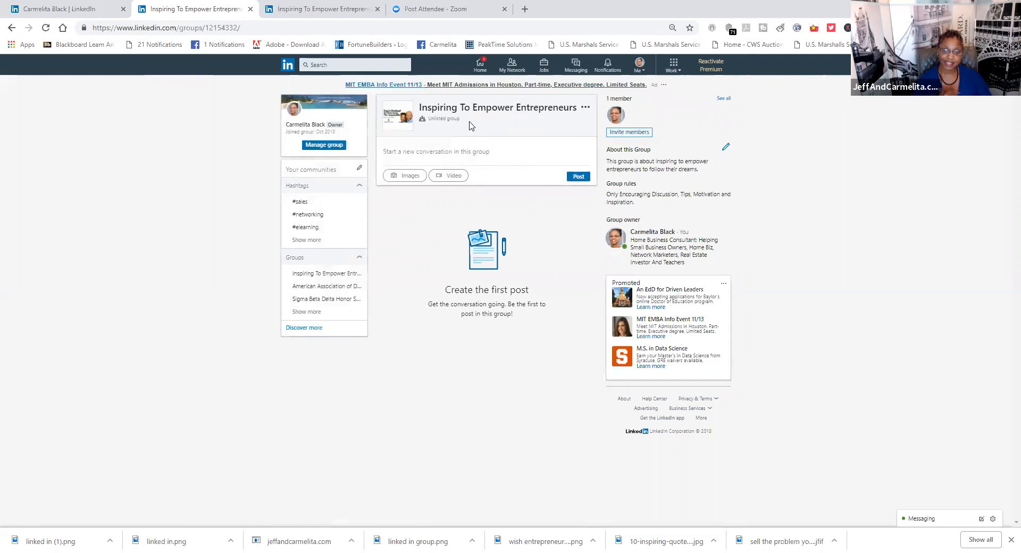
pyautogui.moveTo(465, 126)
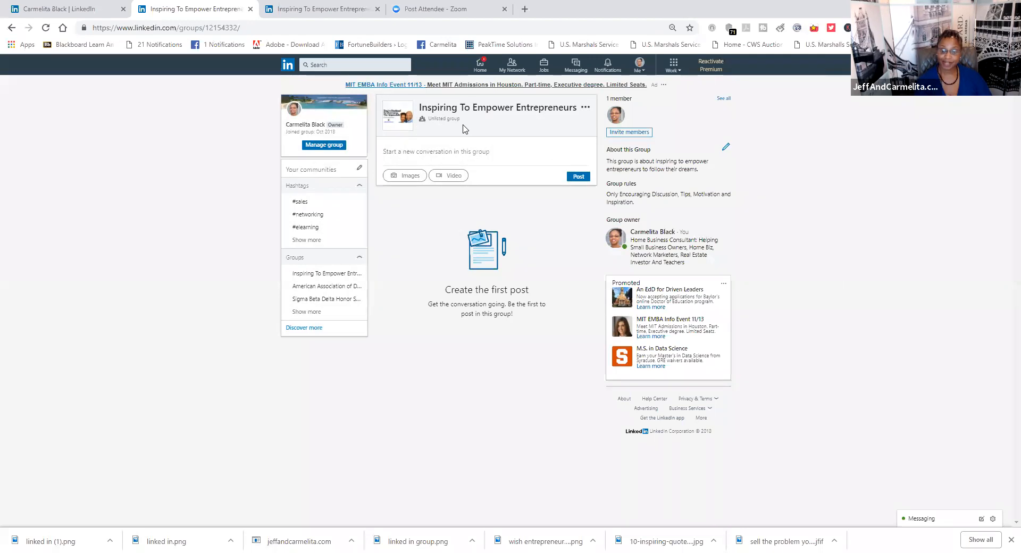
pyautogui.moveTo(460, 164)
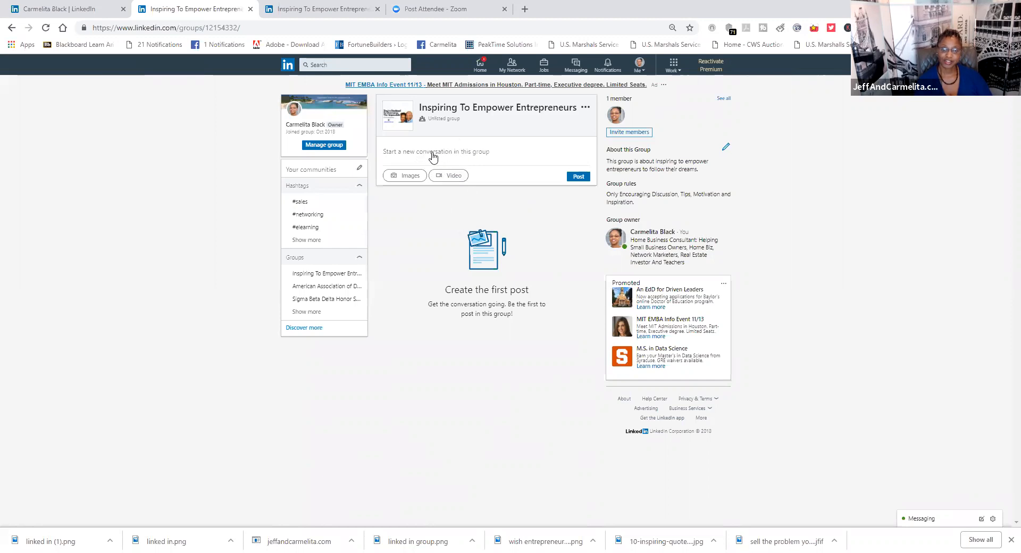
pyautogui.moveTo(493, 264)
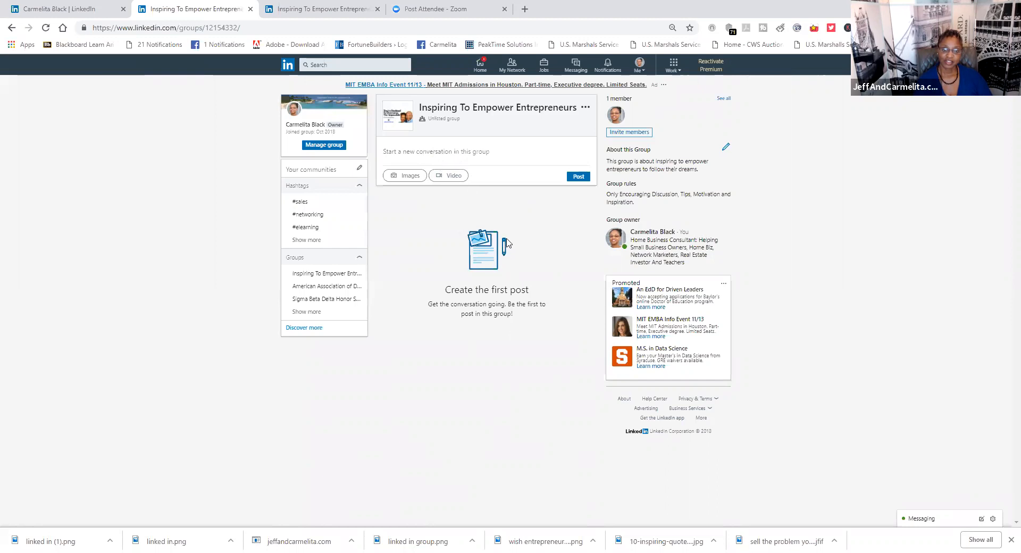
pyautogui.moveTo(496, 289); pyautogui.dragTo(493, 313)
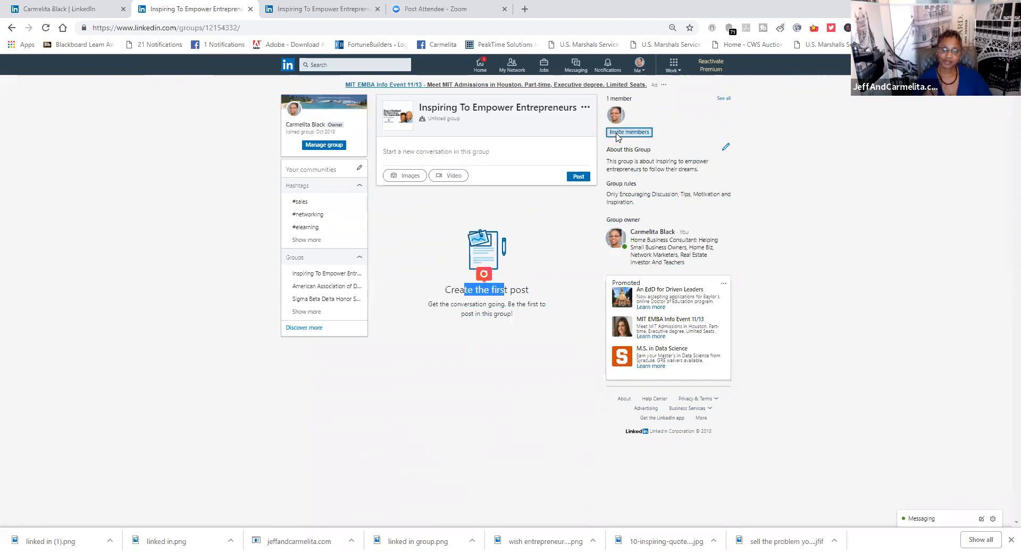
pyautogui.click(629, 132)
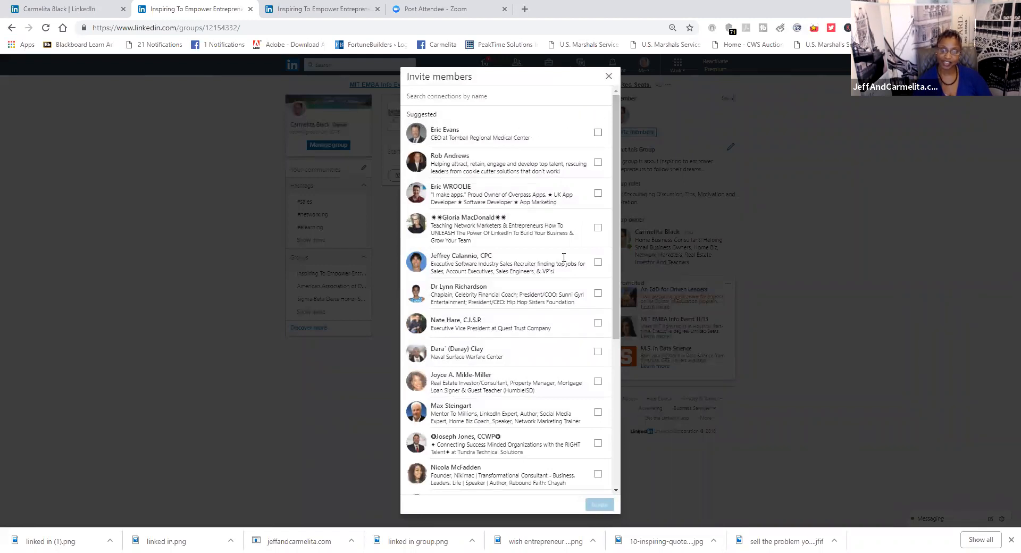
pyautogui.moveTo(586, 369)
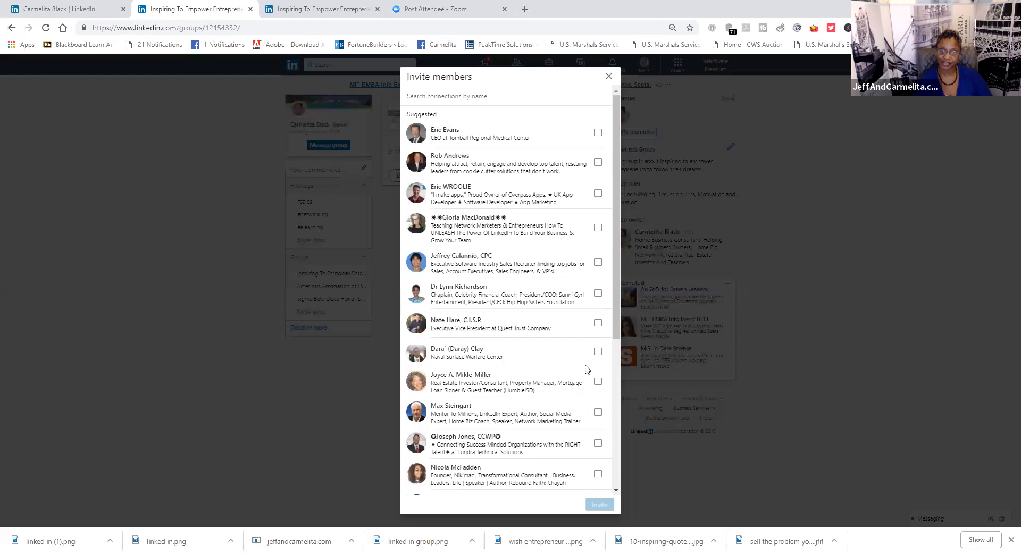
pyautogui.moveTo(595, 299)
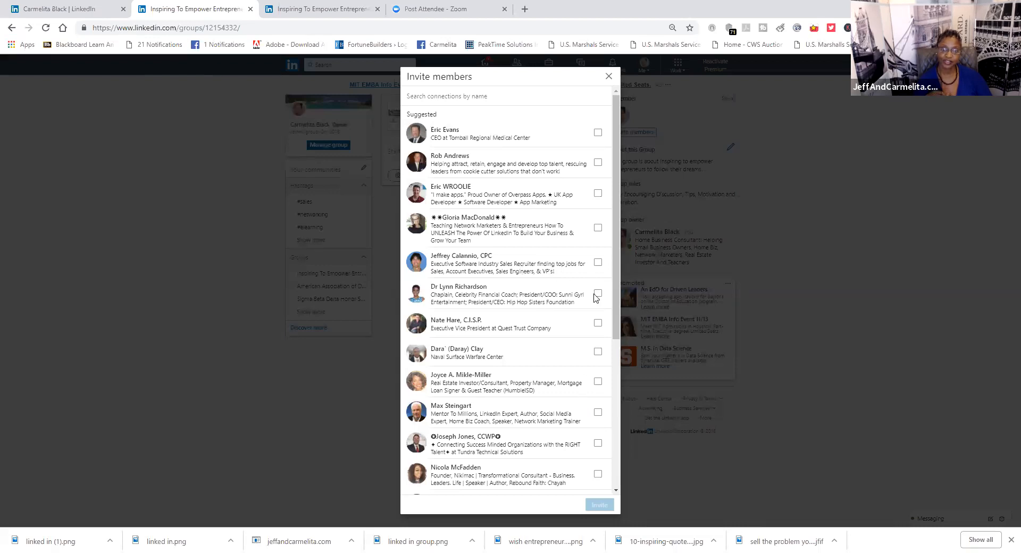
pyautogui.moveTo(595, 354)
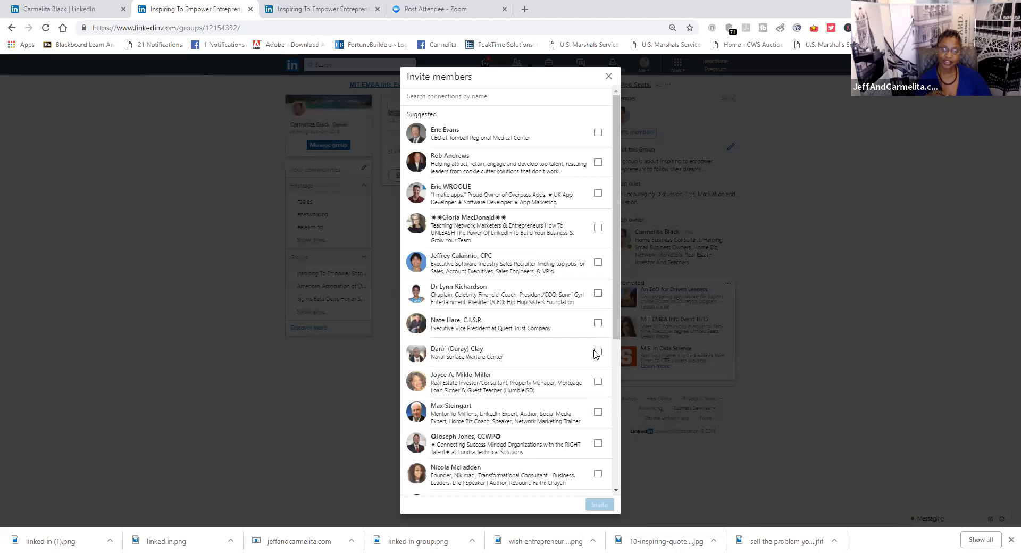
pyautogui.click(597, 309)
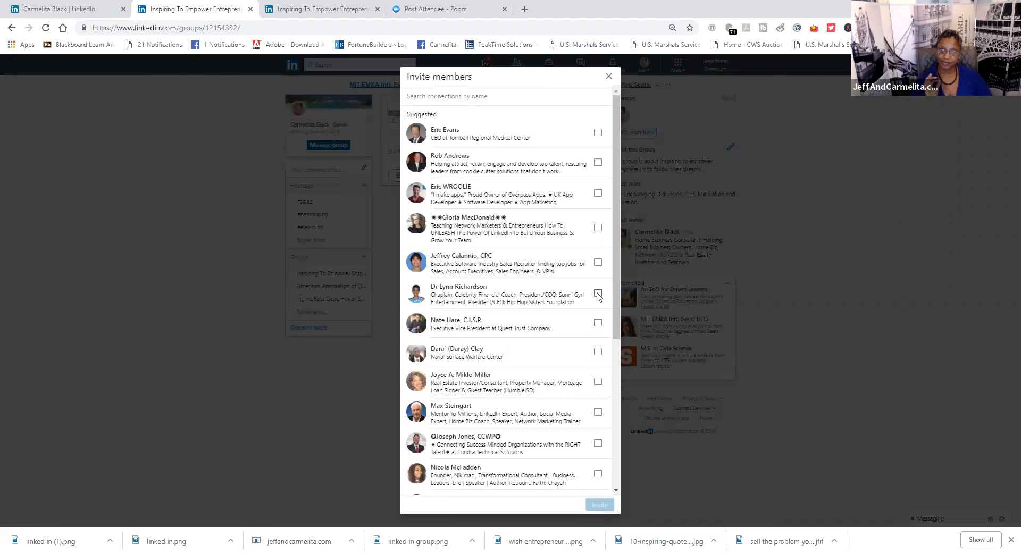
pyautogui.moveTo(604, 88)
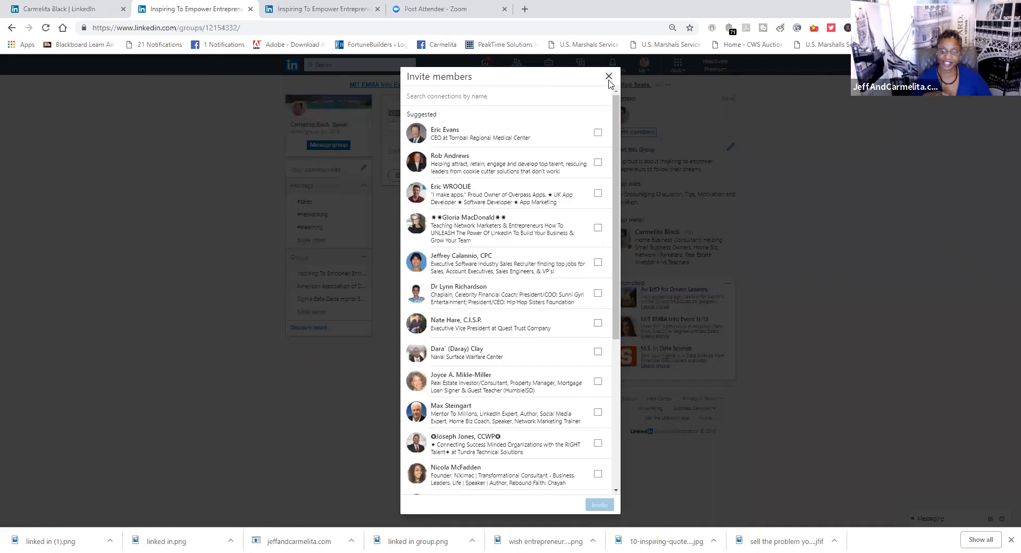
pyautogui.click(608, 76)
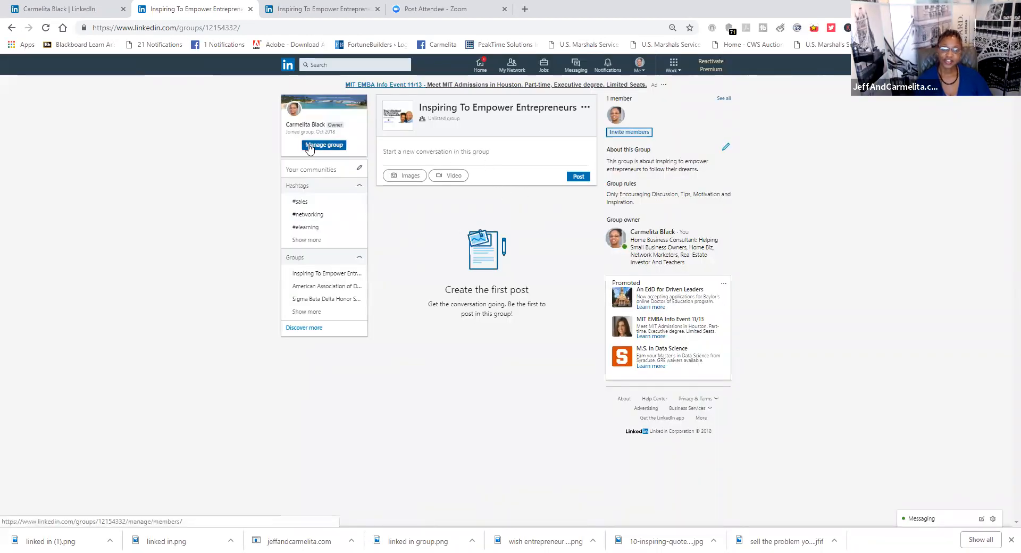
# Enter Manage group for Inspiring To Empower Entrepreneurs and dismiss the success tips popup.
pyautogui.click(323, 145)
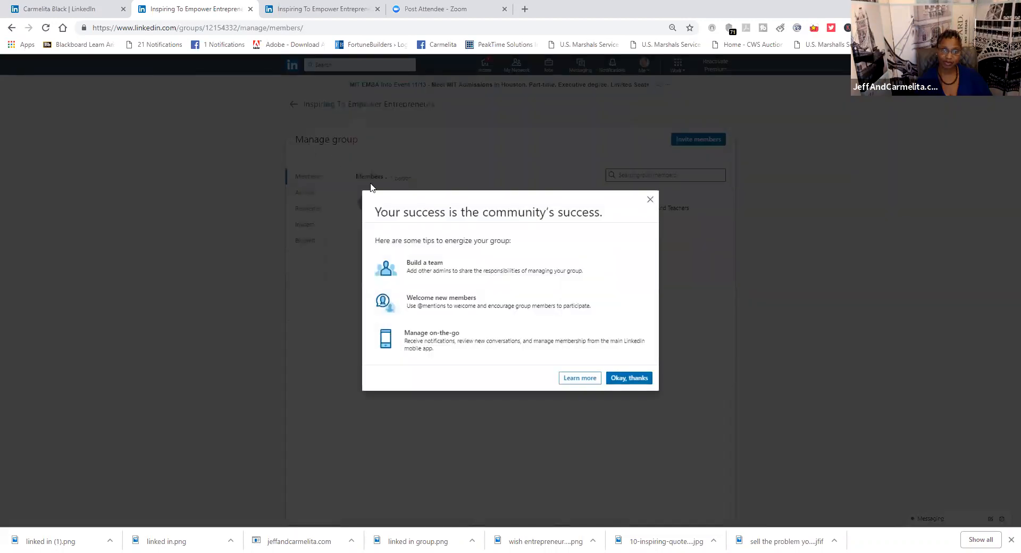
pyautogui.moveTo(465, 294)
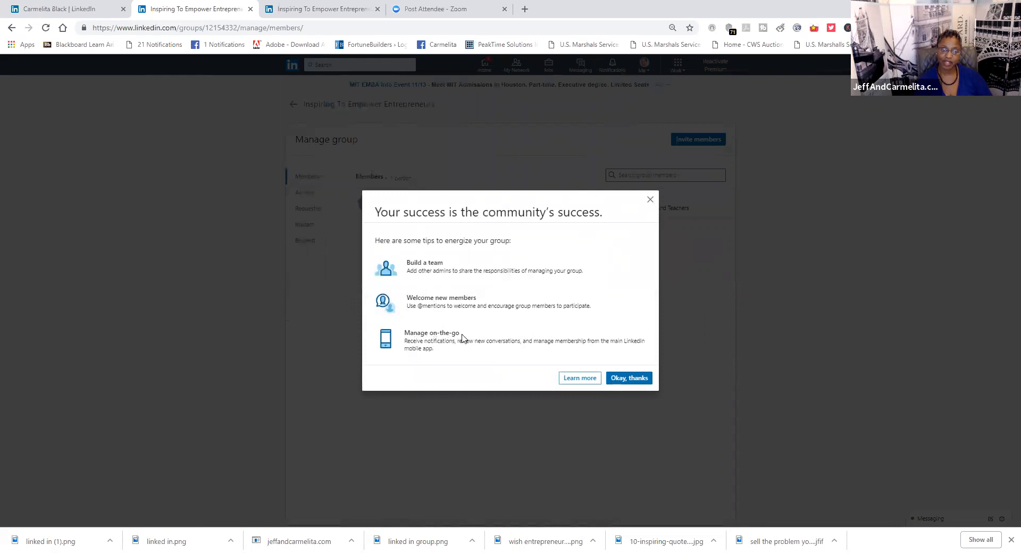
pyautogui.moveTo(578, 378)
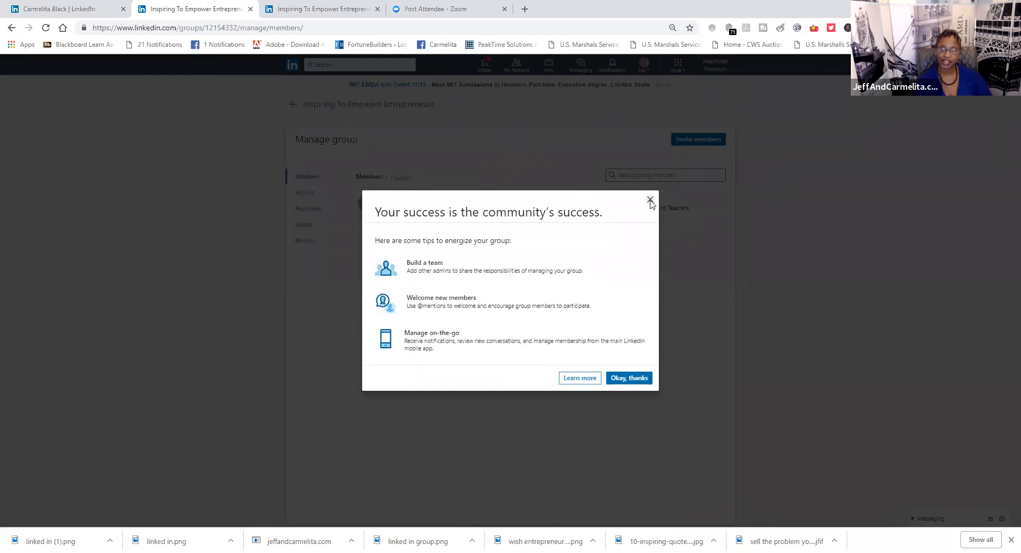
pyautogui.click(648, 199)
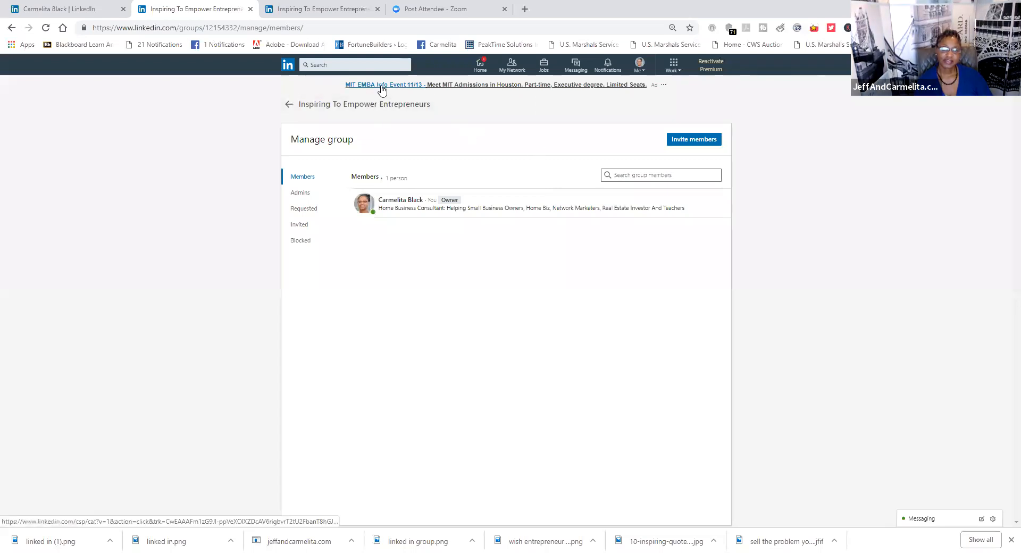
pyautogui.moveTo(565, 146)
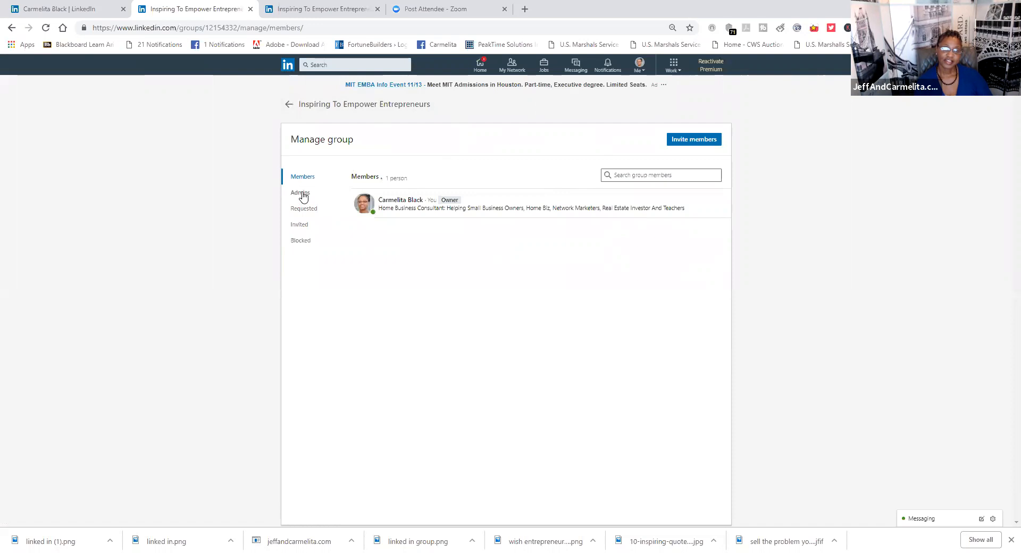
# Review the Admins and Invited lists, then return to the group's main page.
pyautogui.click(300, 192)
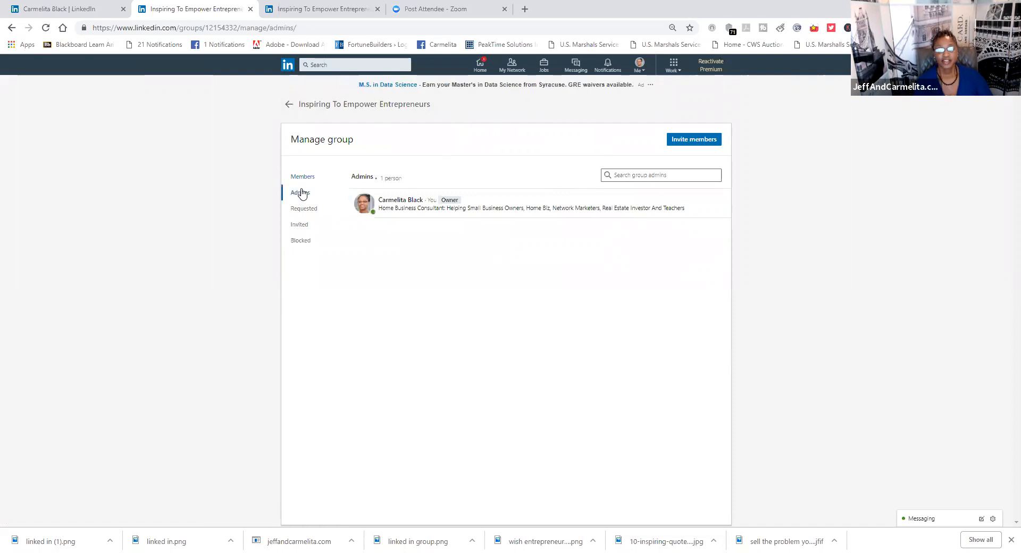
pyautogui.moveTo(306, 193)
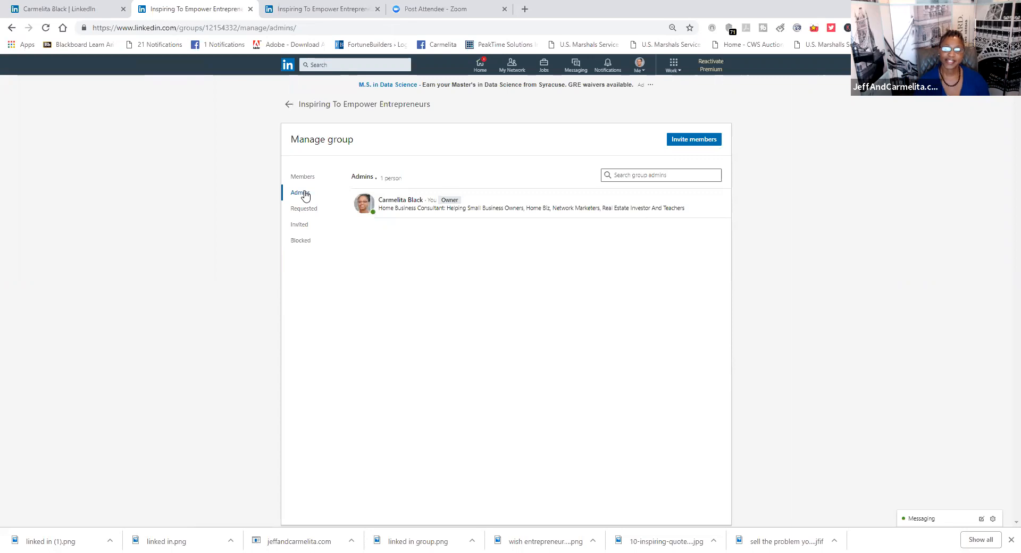
pyautogui.moveTo(312, 161)
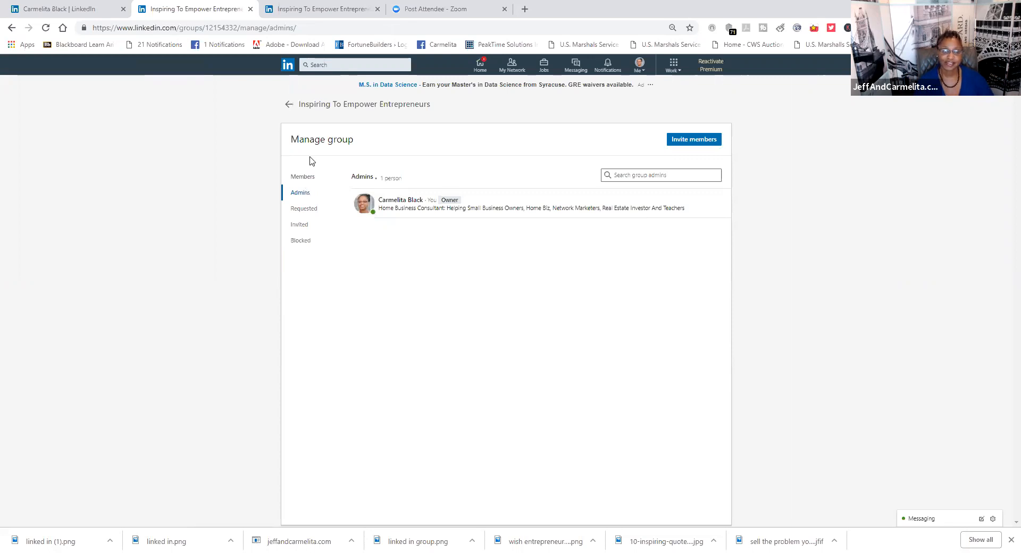
pyautogui.click(299, 225)
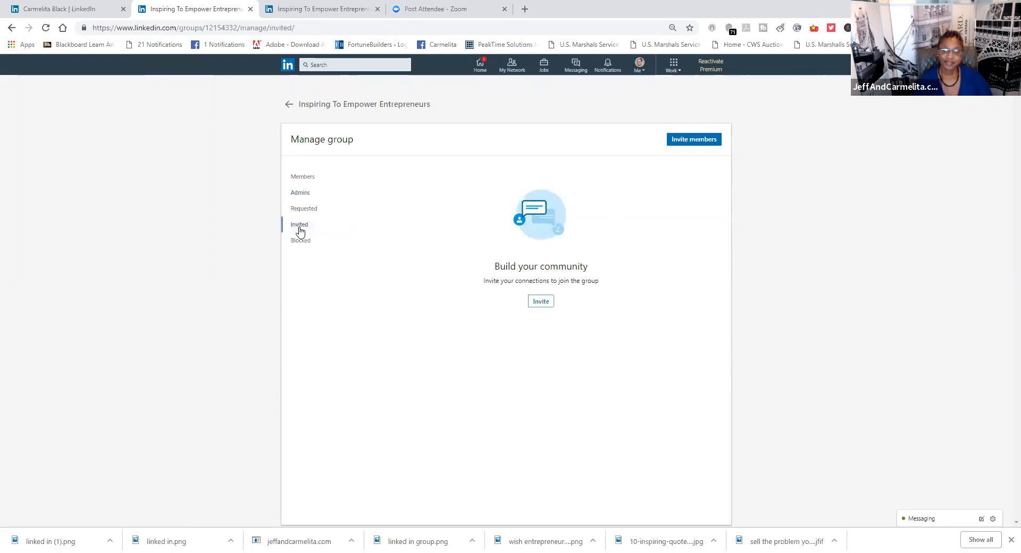
pyautogui.click(300, 240)
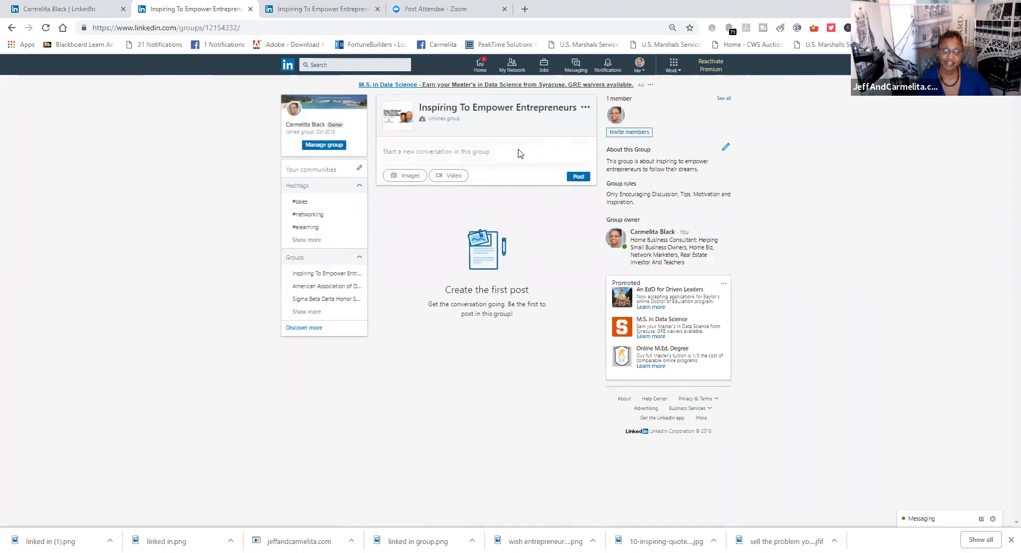
# Reveal the group's three-dot options menu with copy link and edit group information.
pyautogui.click(405, 175)
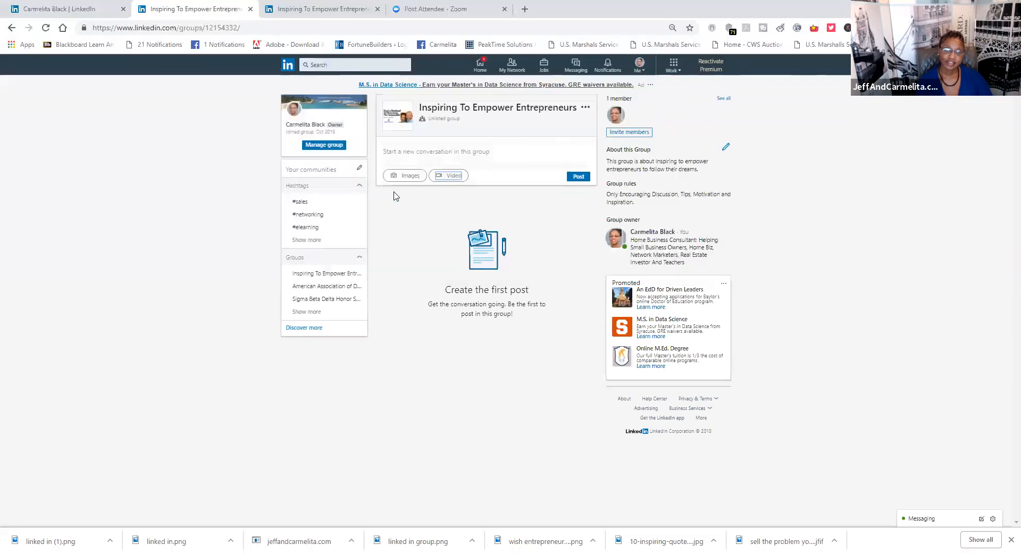
pyautogui.click(405, 175)
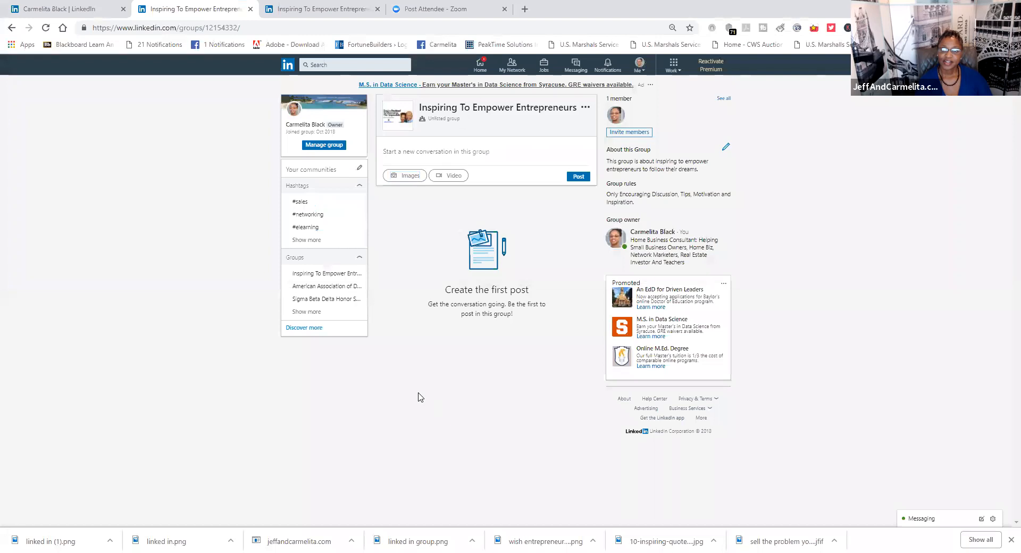
pyautogui.moveTo(582, 121)
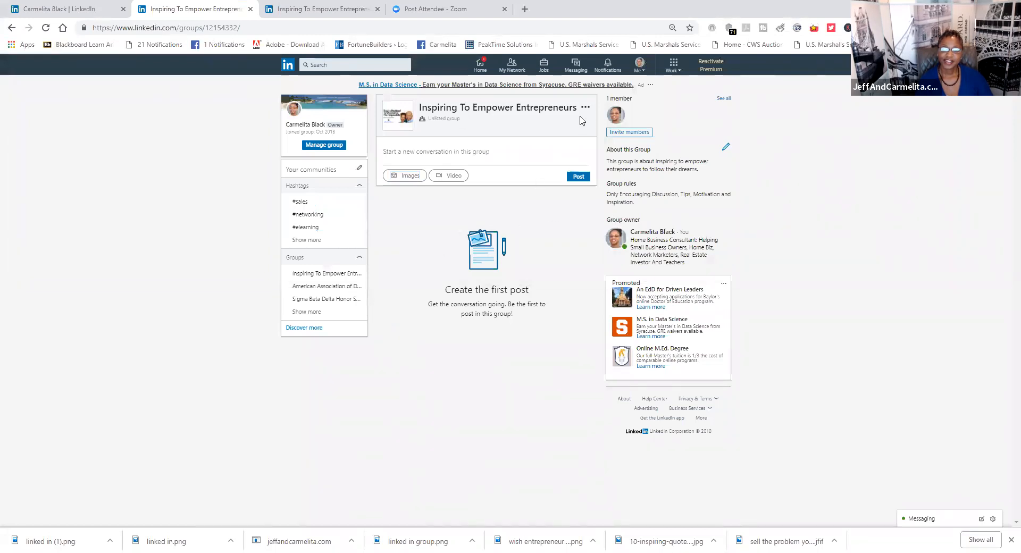
pyautogui.click(585, 106)
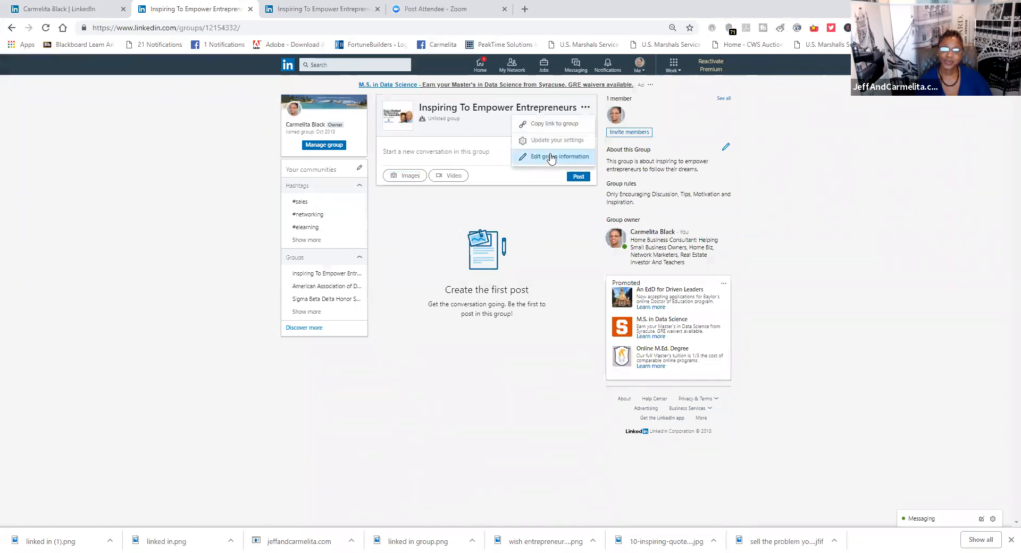
pyautogui.click(558, 157)
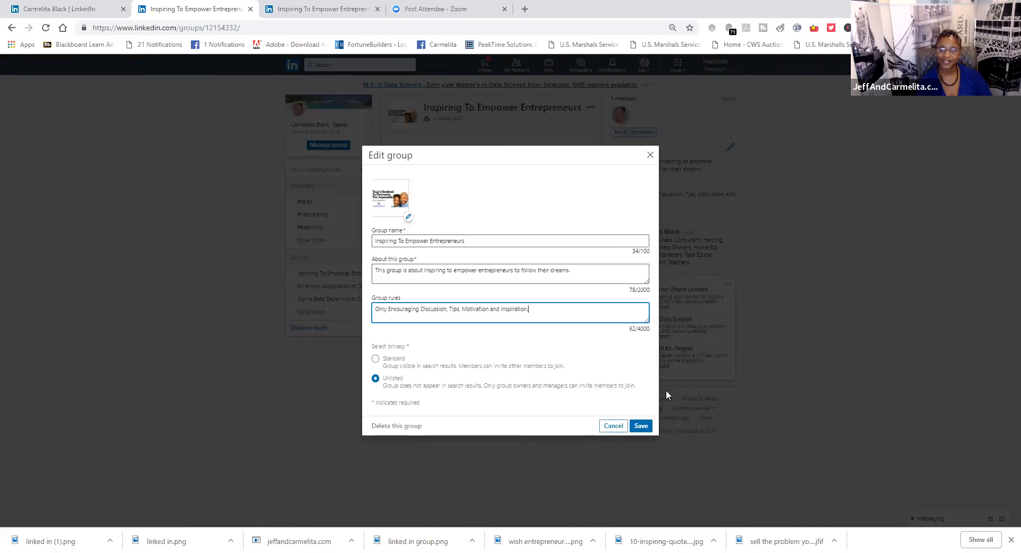
pyautogui.moveTo(513, 398)
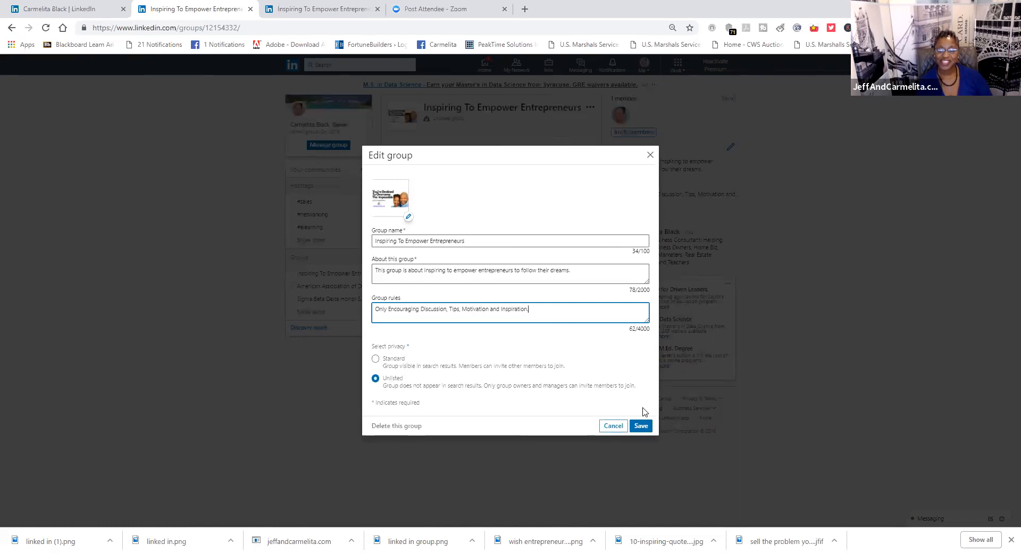
pyautogui.click(640, 426)
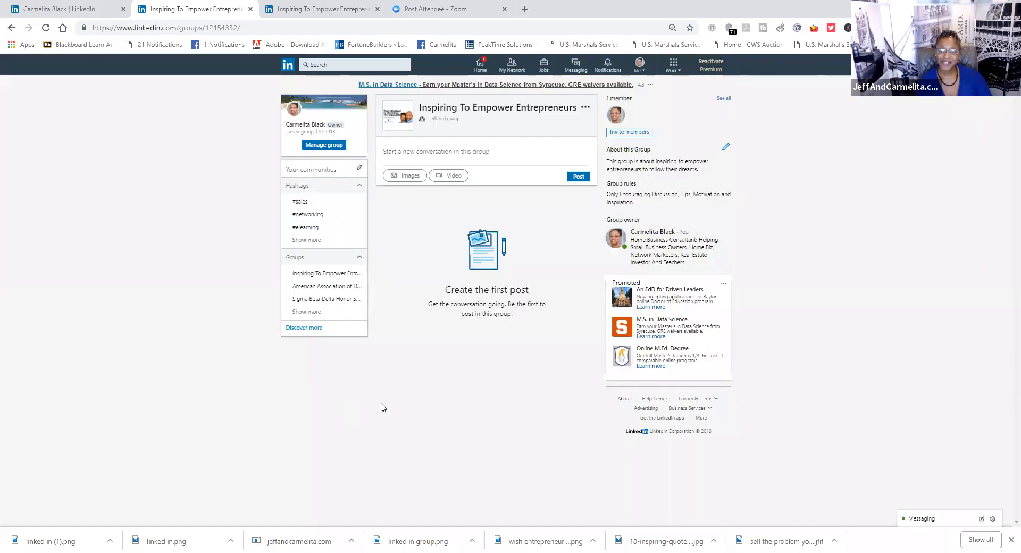
pyautogui.moveTo(663, 291)
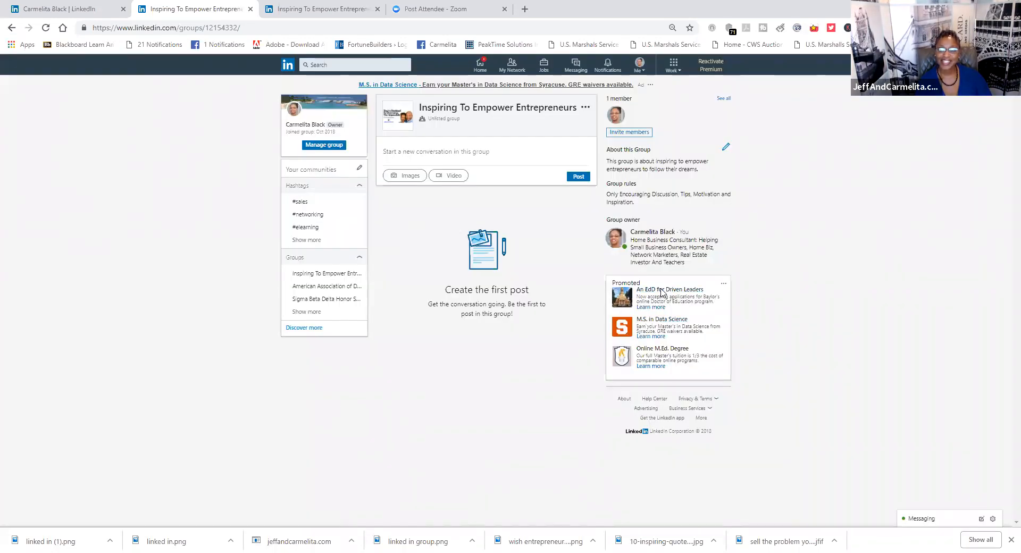